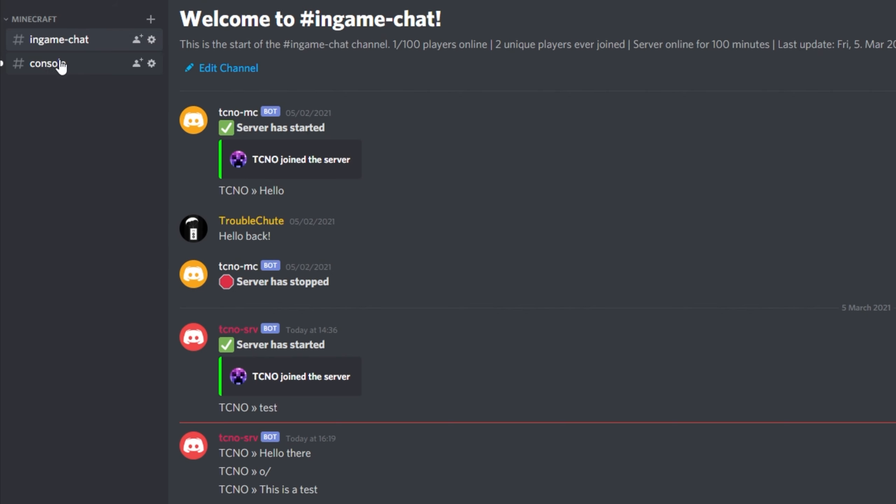
# Create the 'MC Voicechat' category with an 'MC Voicechat Lobby' voice channel, then join the lobby
pyautogui.click(49, 63)
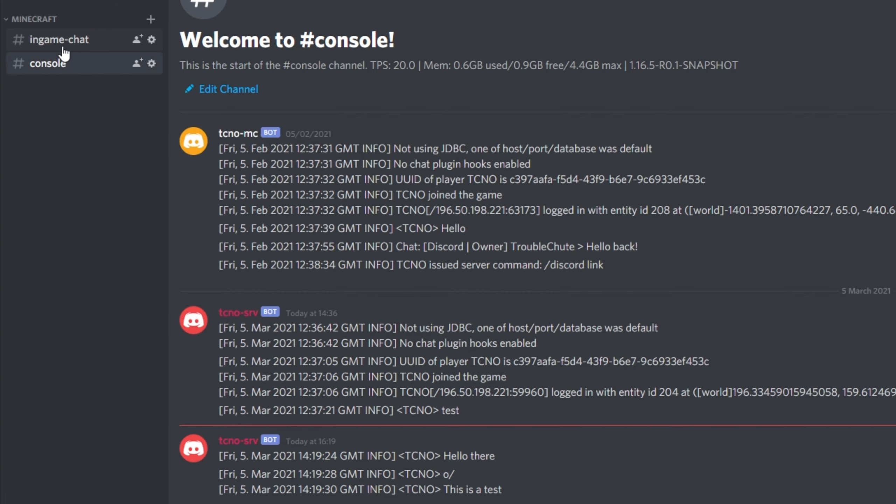
pyautogui.click(59, 40)
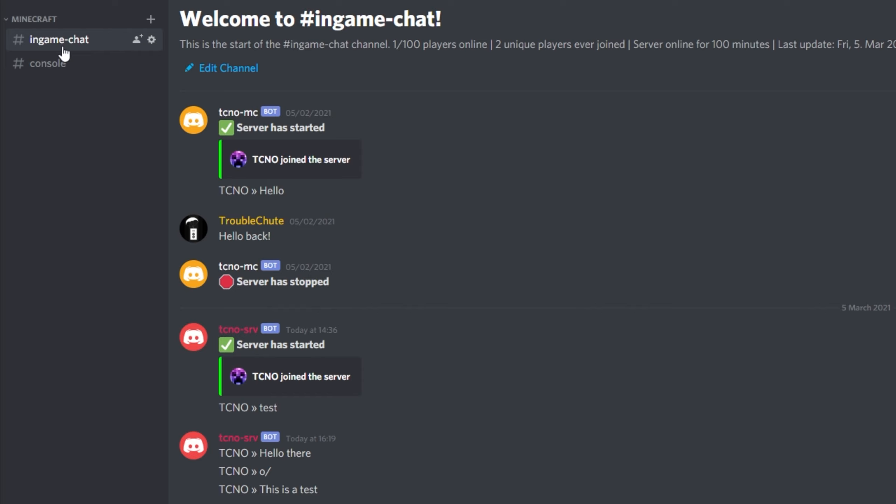
pyautogui.moveTo(64, 101)
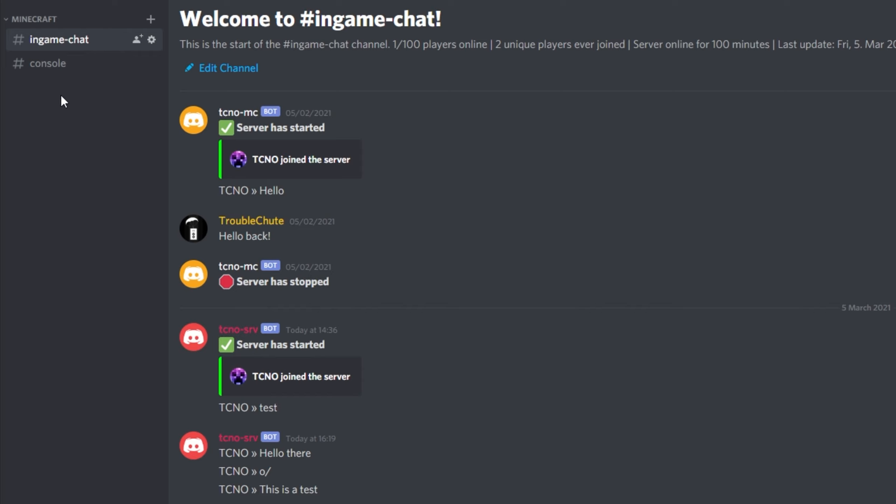
pyautogui.rightClick(63, 101)
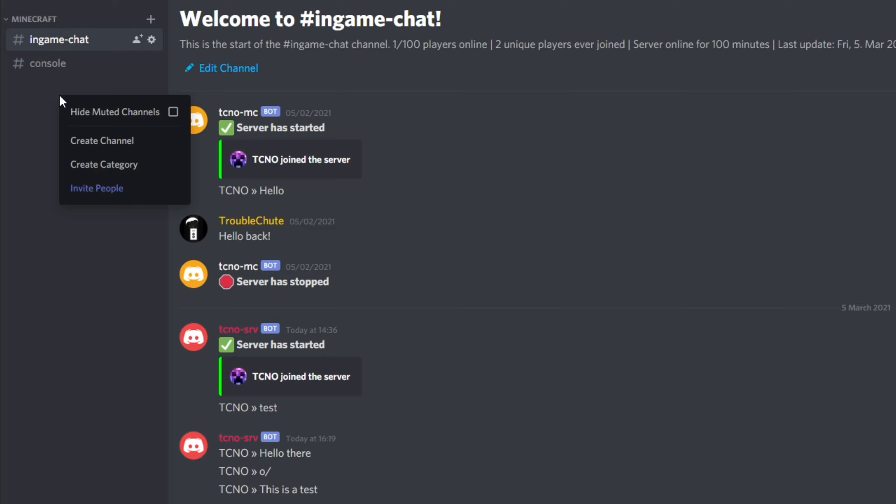
pyautogui.click(104, 164)
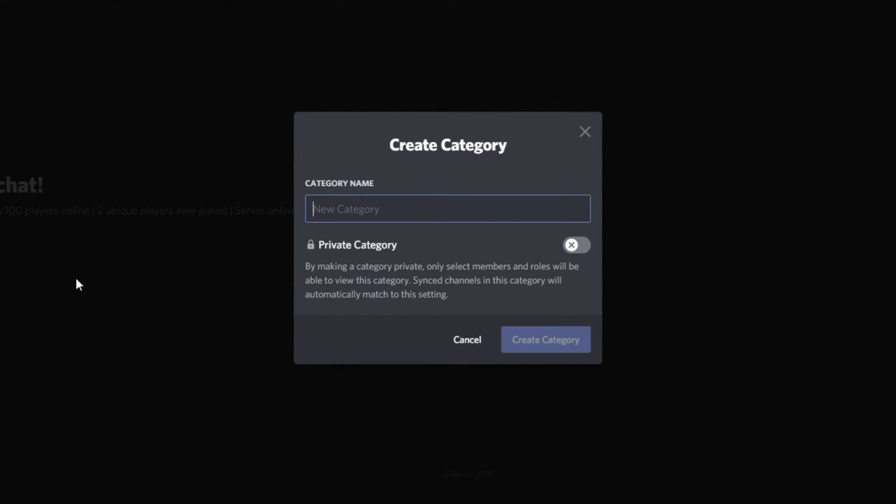
pyautogui.write('MC Voicechat')
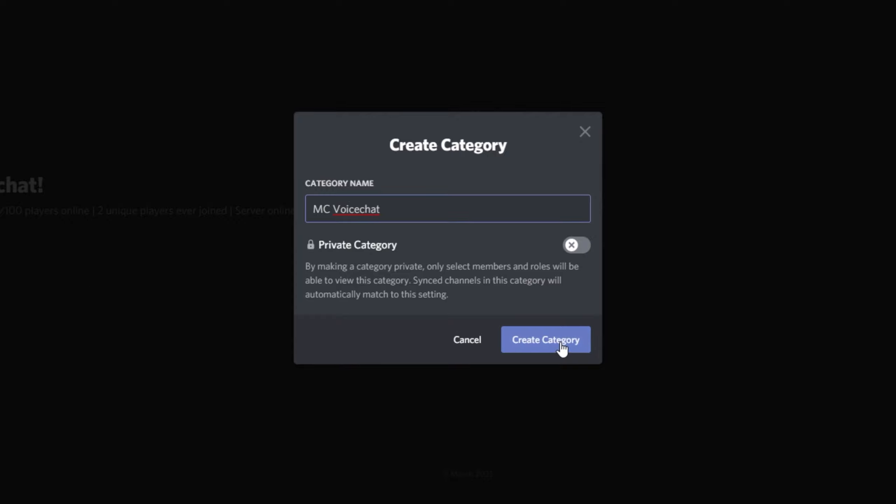
pyautogui.click(544, 339)
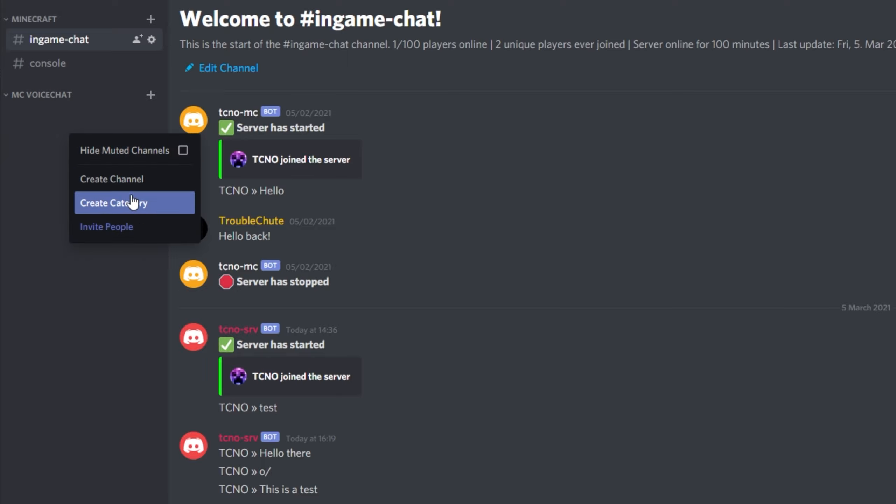
pyautogui.click(114, 203)
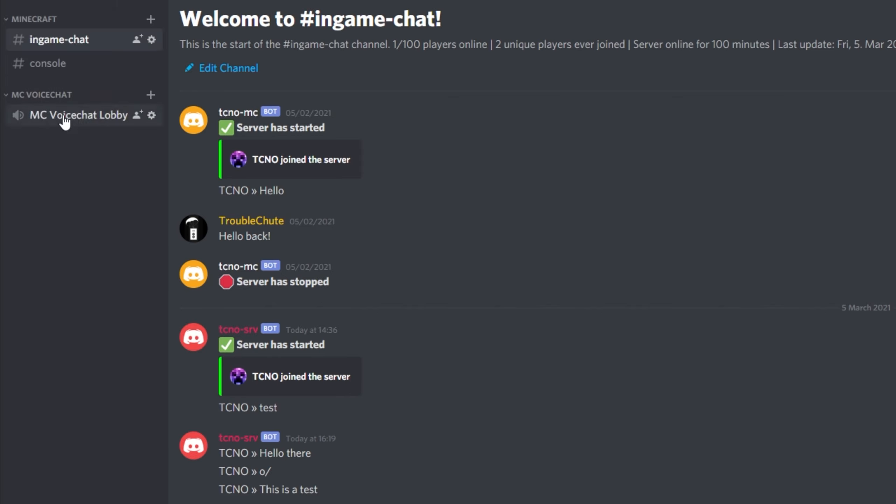
pyautogui.click(78, 115)
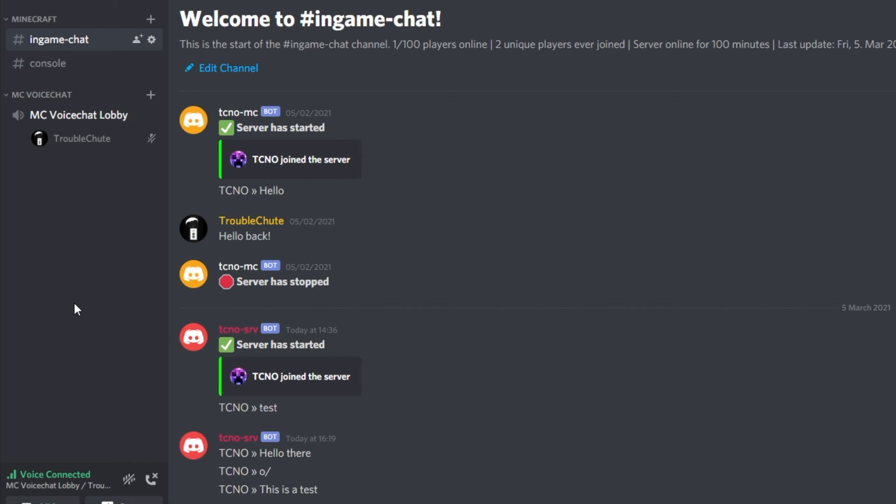
# Browse to plugins > DiscordSRV in Server.pro's file manager to list config.yml and voice.yml
pyautogui.rightClick(41, 94)
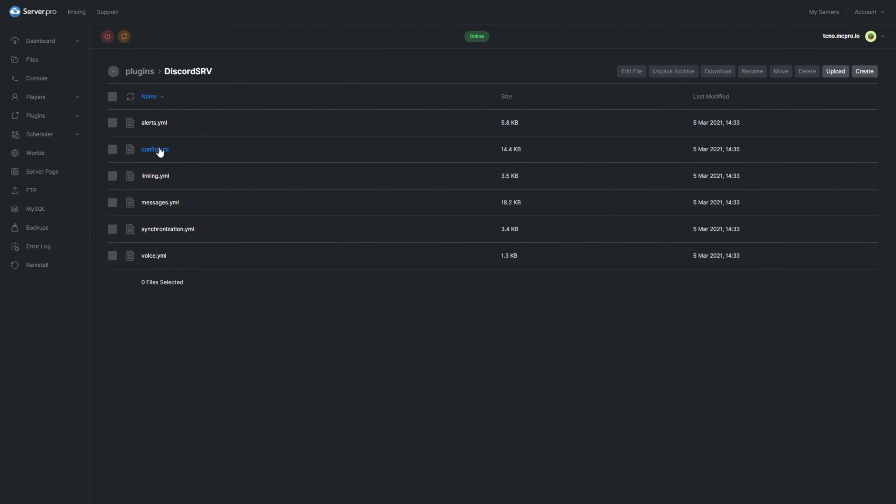
pyautogui.moveTo(196, 148)
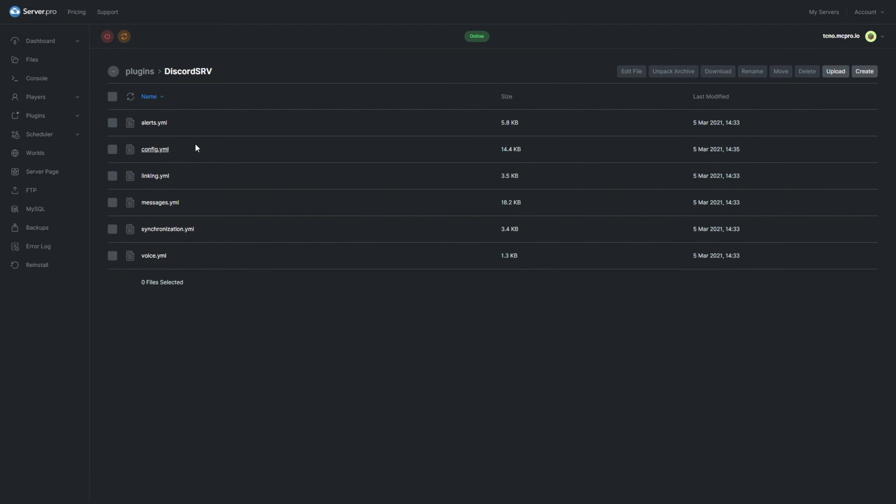
pyautogui.moveTo(178, 150)
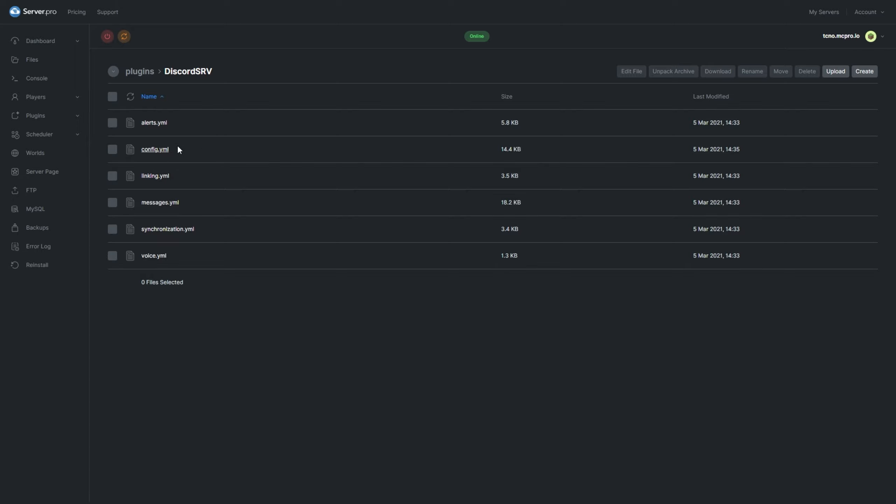
# Open DiscordSRV's voice.yml in Server.pro's editor to change the voice module settings
pyautogui.click(153, 255)
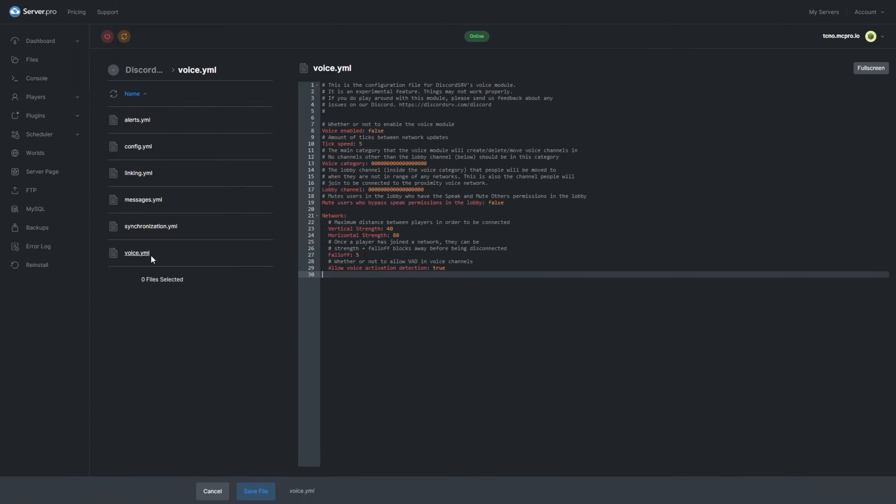
pyautogui.click(870, 68)
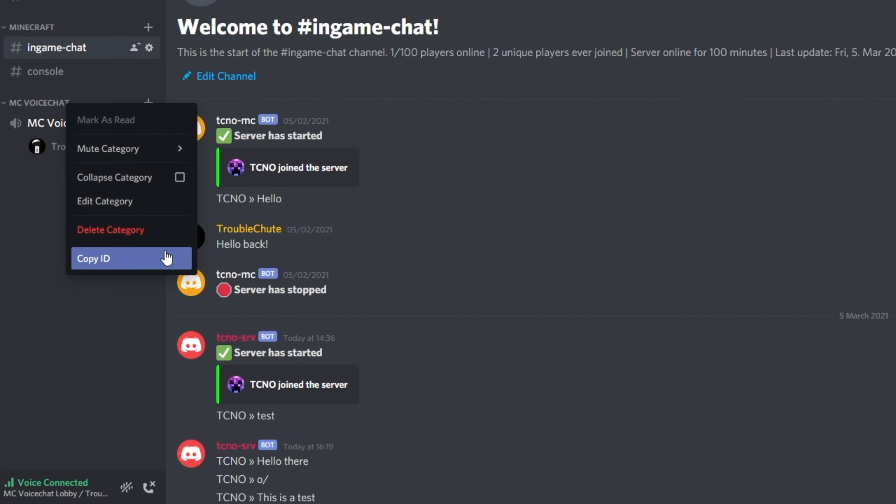
pyautogui.click(94, 258)
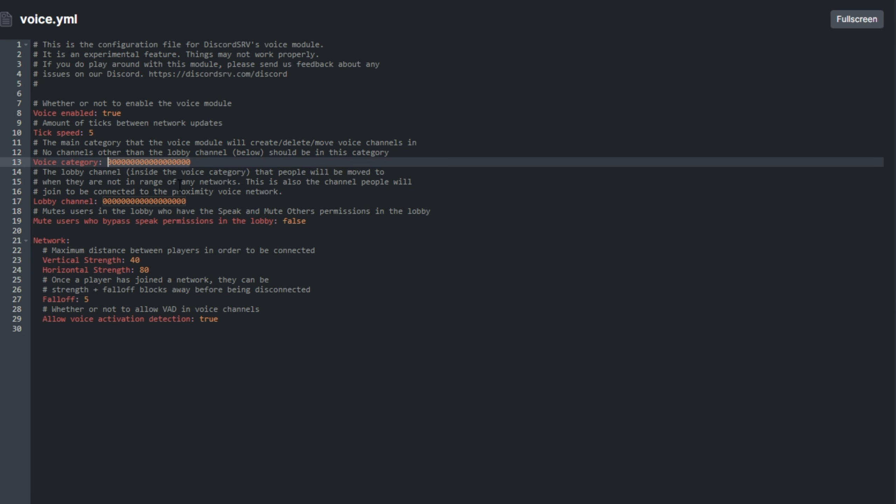
pyautogui.write('817401172927315998')
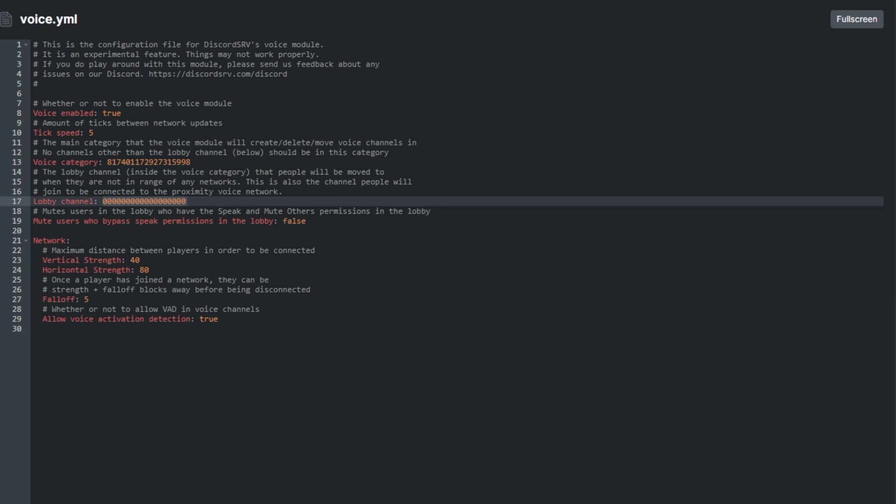
pyautogui.write('817401248977911828')
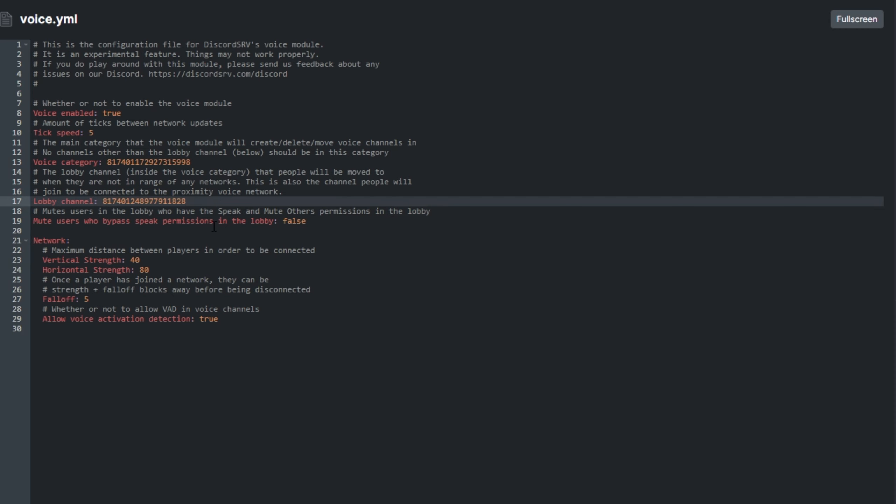
pyautogui.click(90, 211)
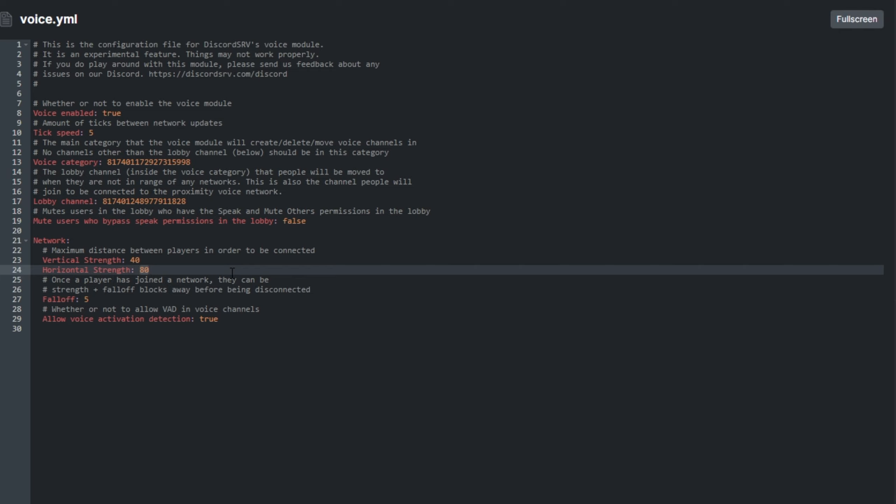
pyautogui.moveTo(132, 272)
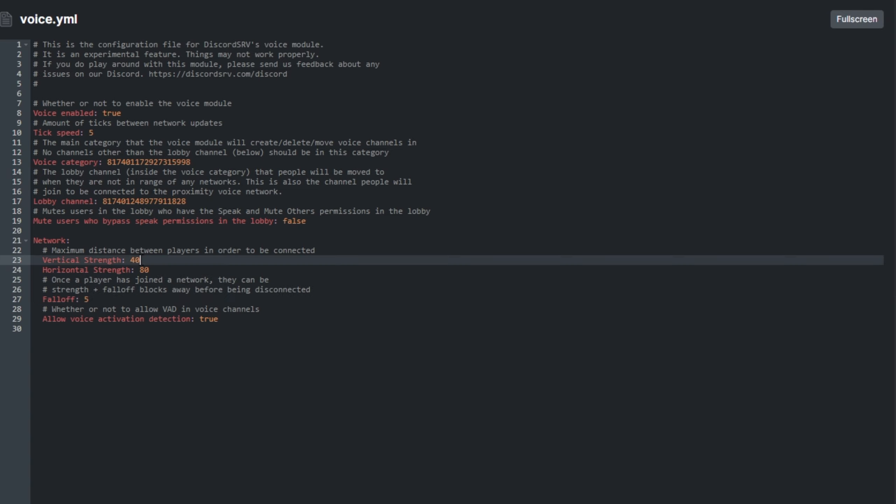
pyautogui.click(146, 270)
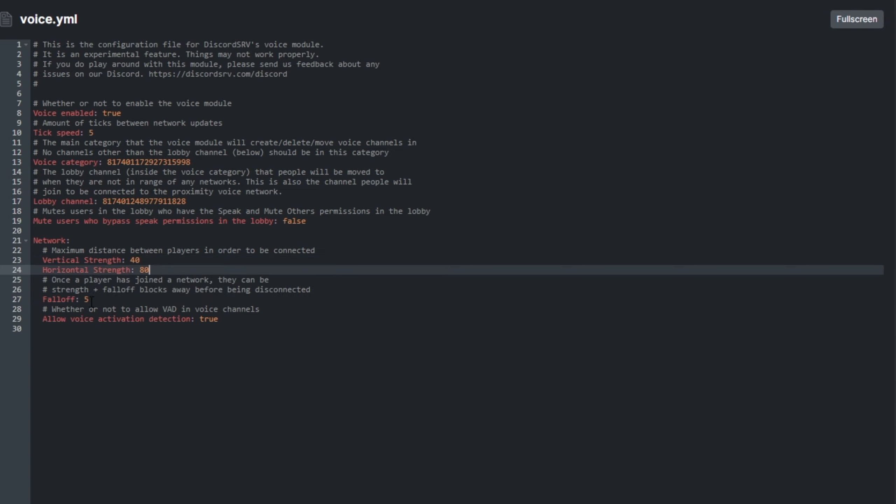
pyautogui.click(88, 299)
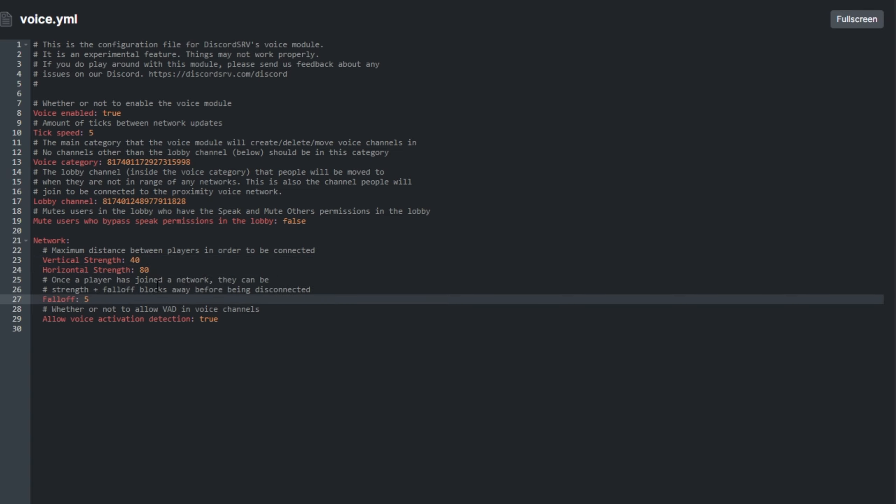
pyautogui.click(67, 309)
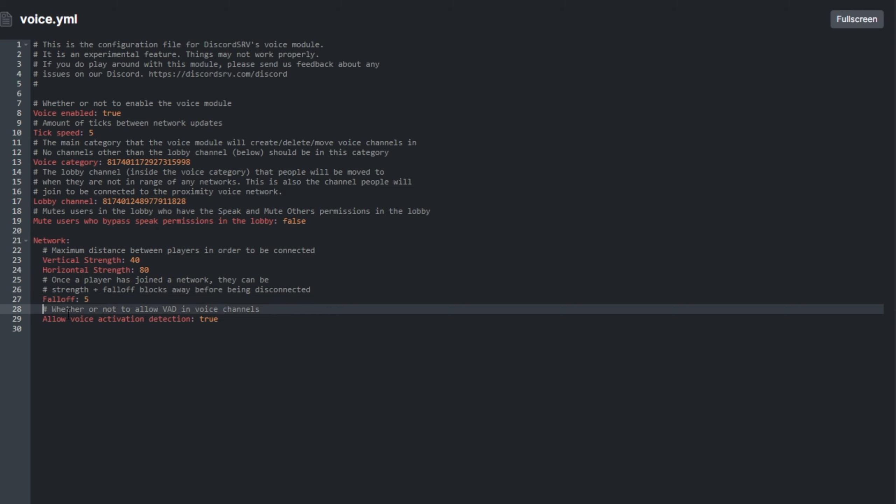
pyautogui.click(244, 328)
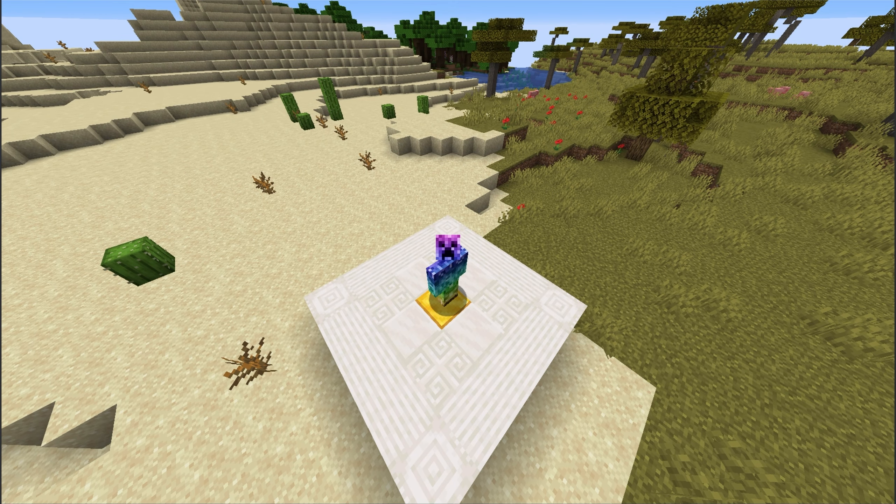
# Run '/discordsrv reload' in Minecraft chat
pyautogui.write('/discordsrv')
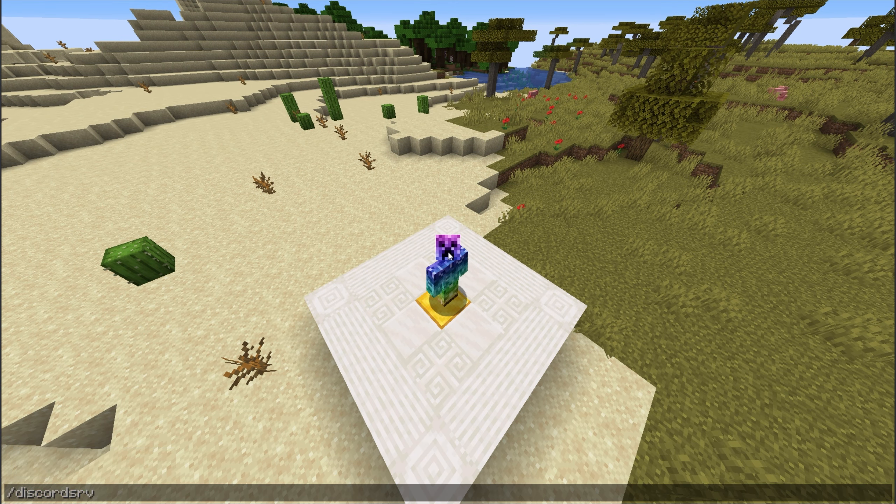
pyautogui.write('reload')
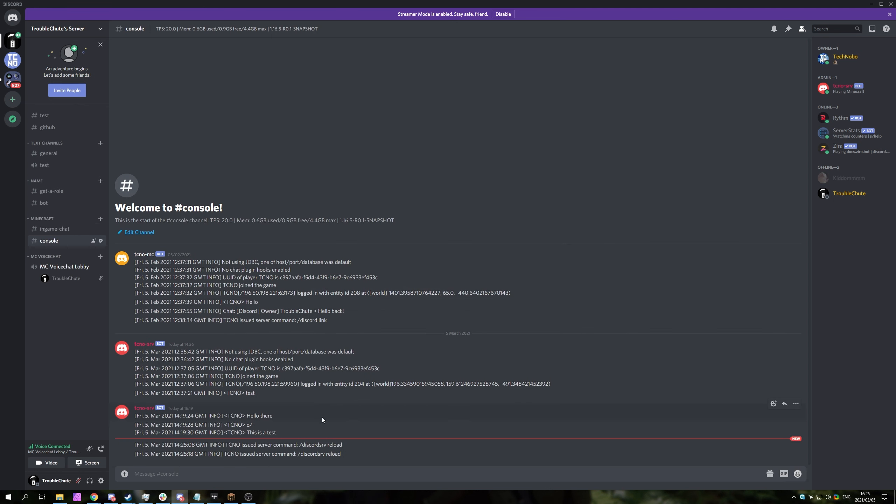
pyautogui.moveTo(292, 453)
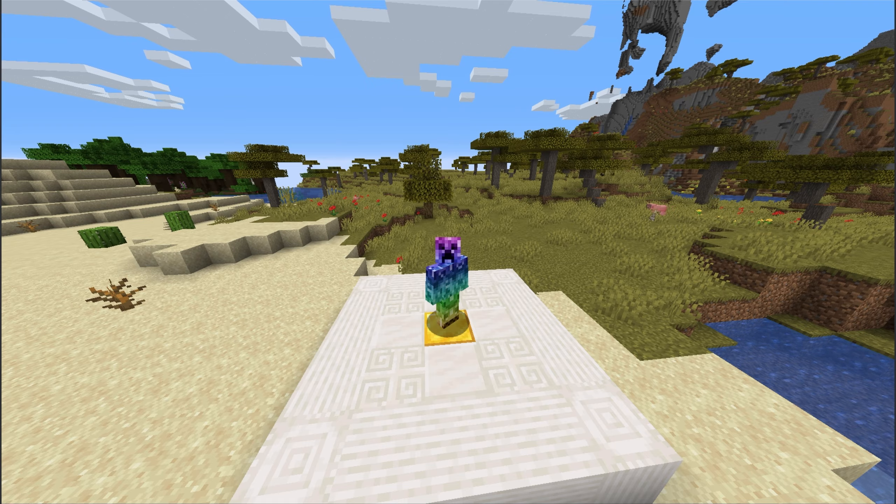
pyautogui.moveTo(448, 252)
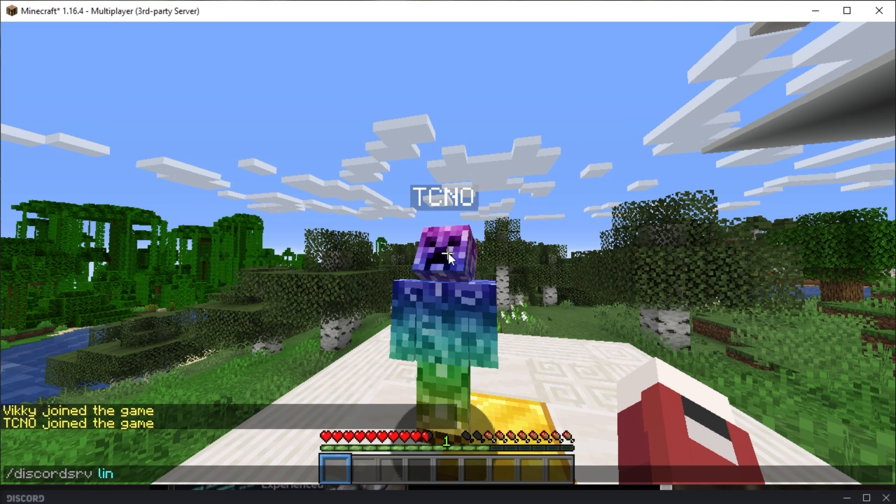
pyautogui.press('Return')
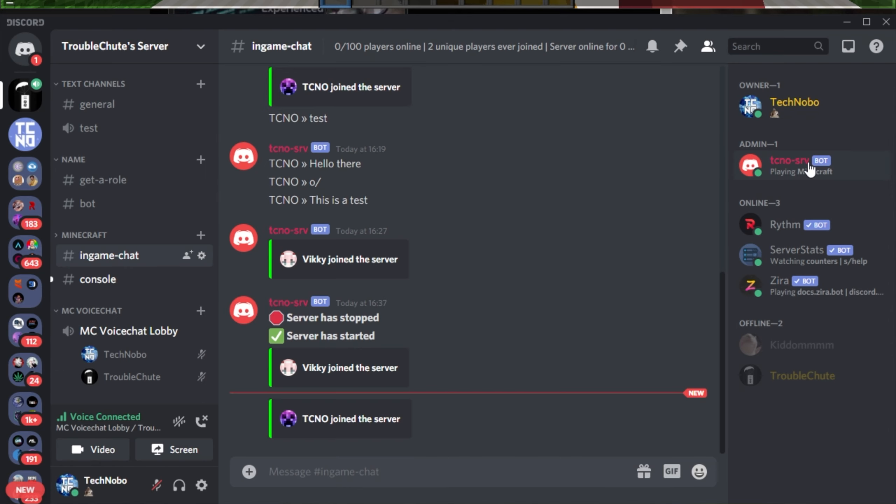
pyautogui.click(791, 165)
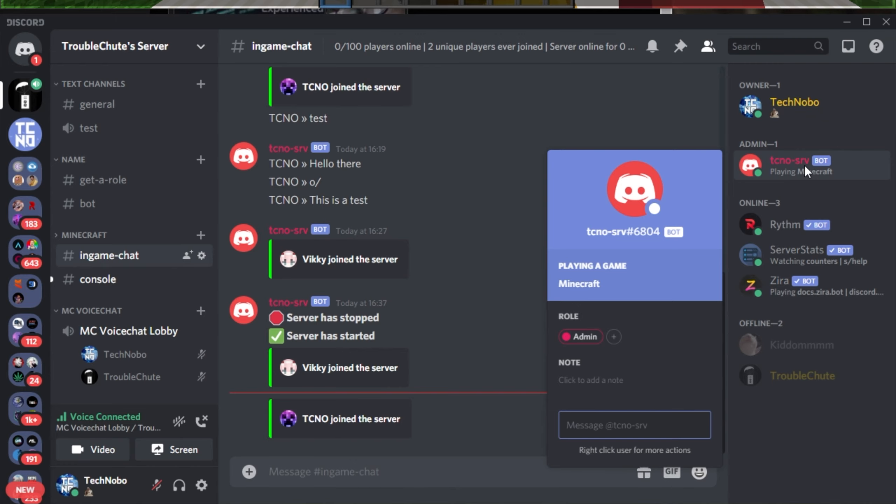
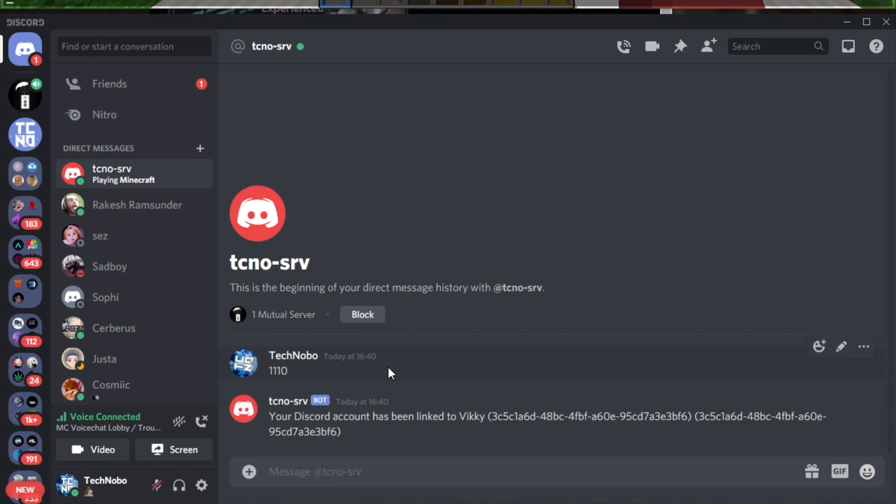
pyautogui.moveTo(383, 369)
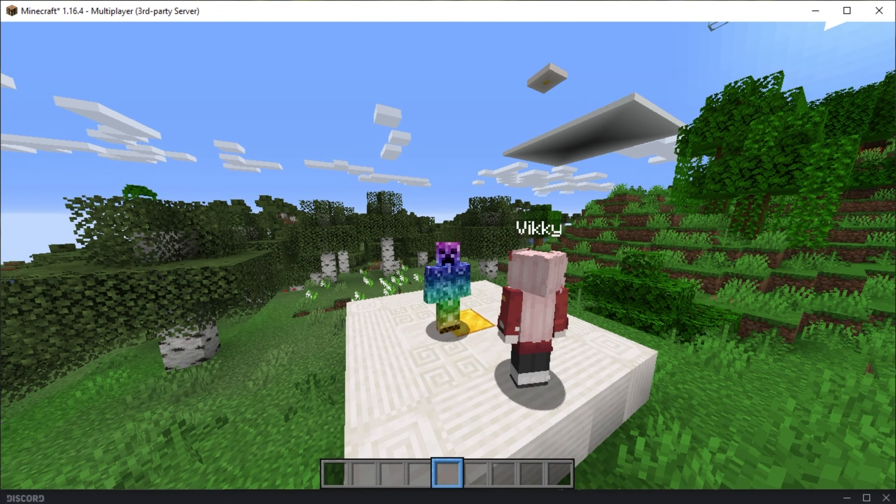
pyautogui.write('/discordsrv')
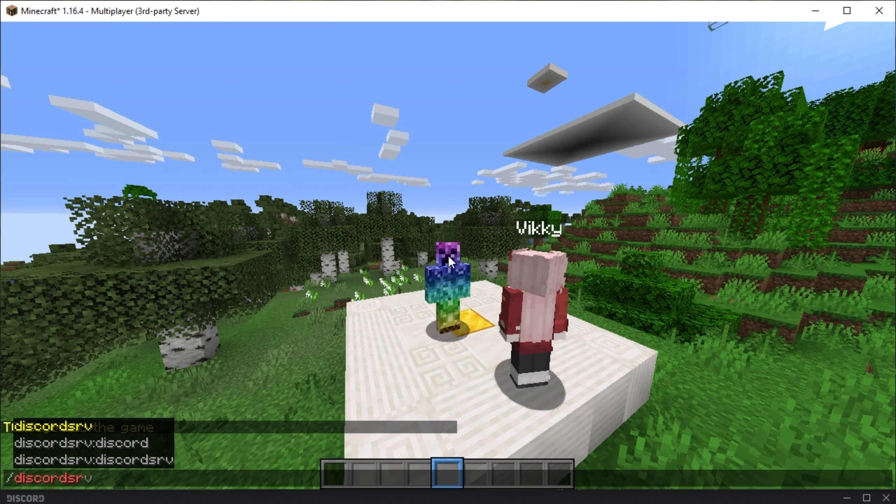